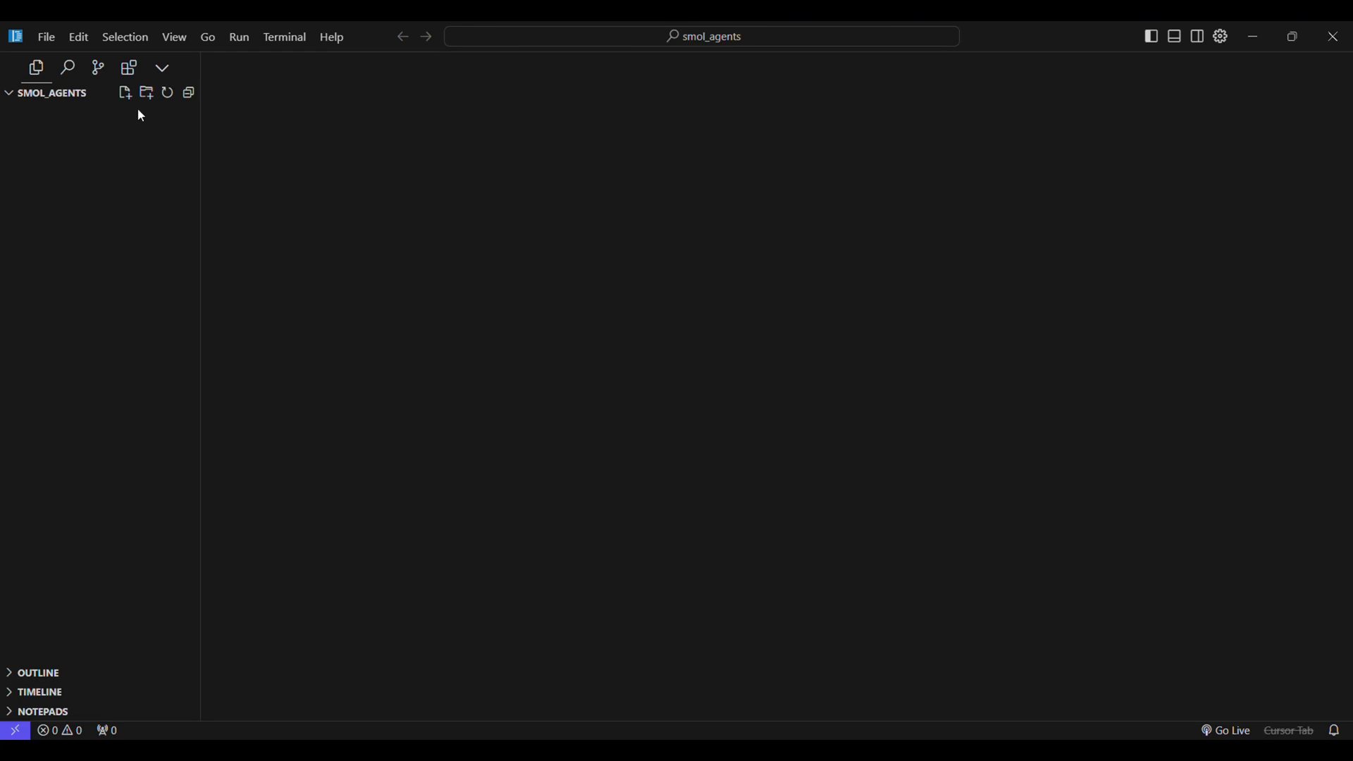
# Step: Start a new terminal in the smol_agents folder and switch it to Command Prompt
pyautogui.click(284, 37)
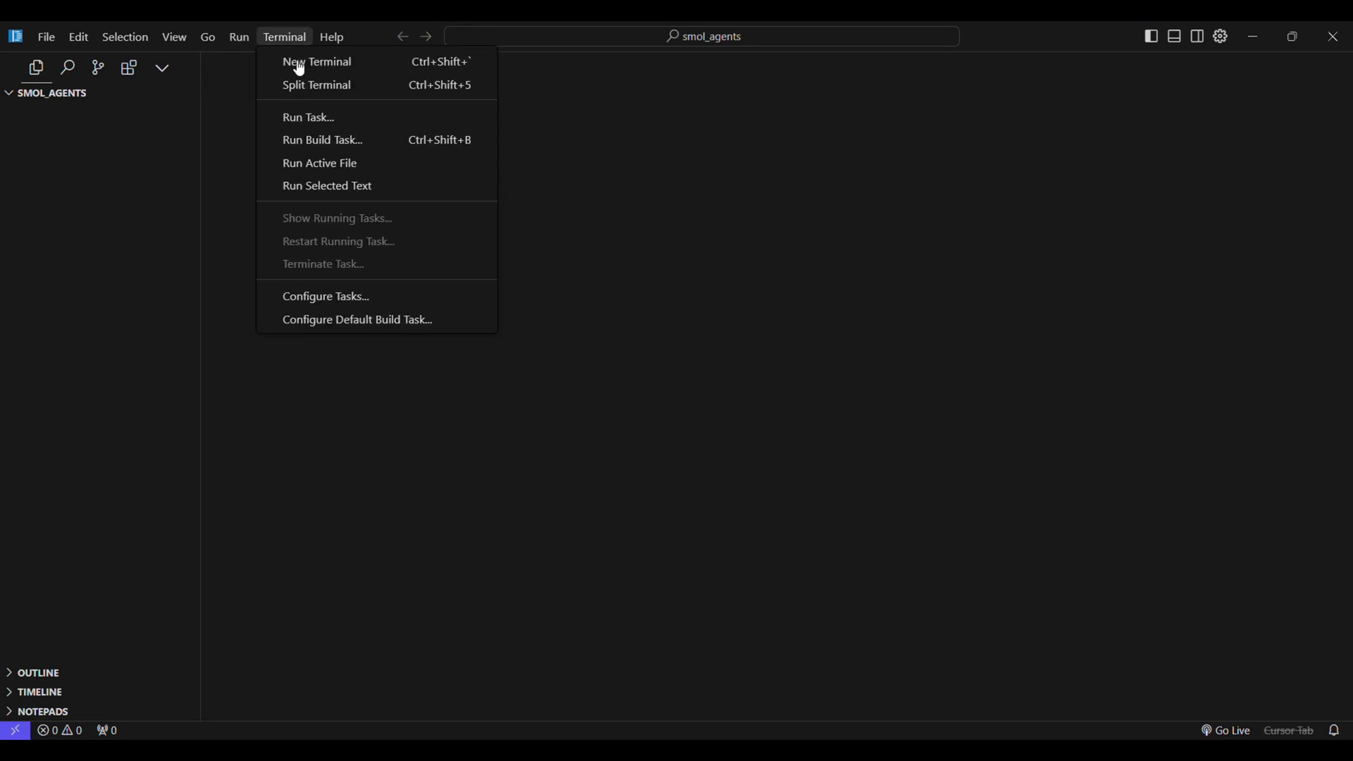
pyautogui.click(316, 60)
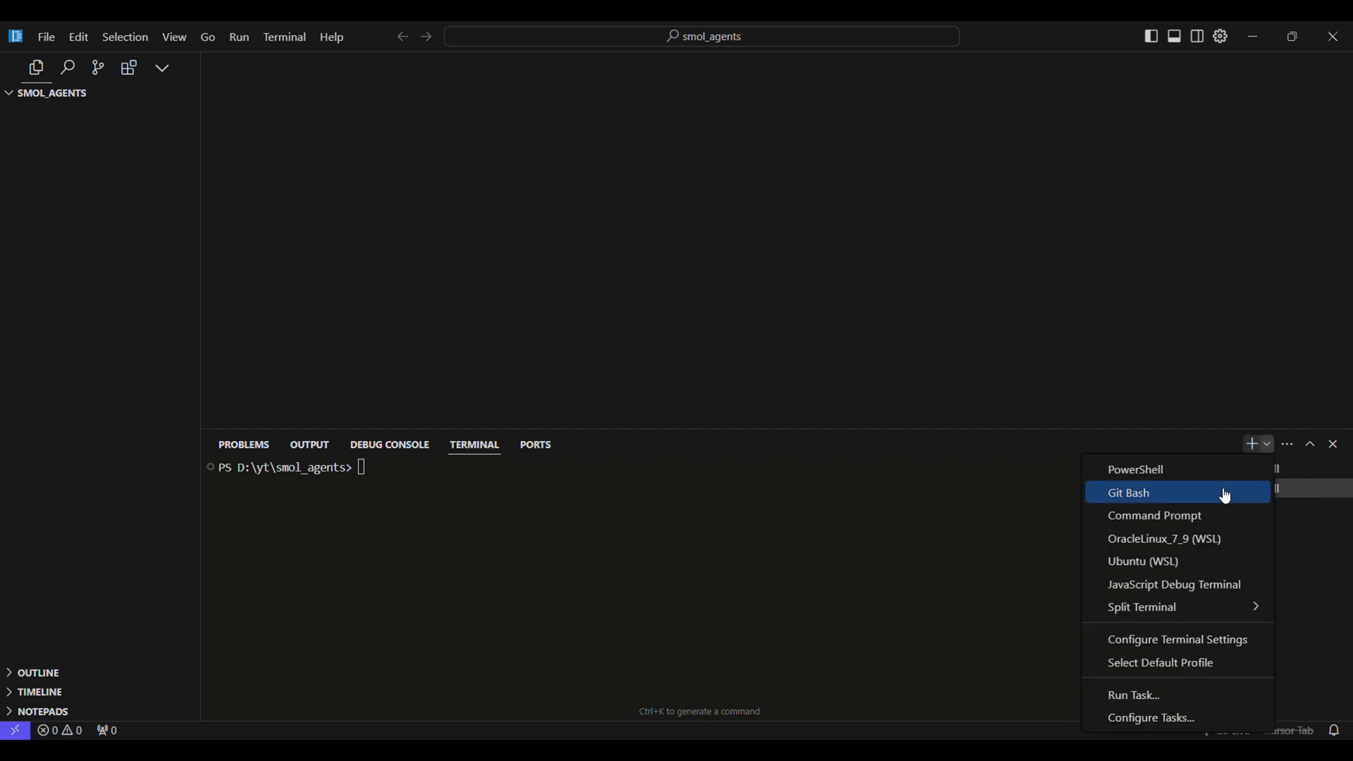
pyautogui.click(1154, 515)
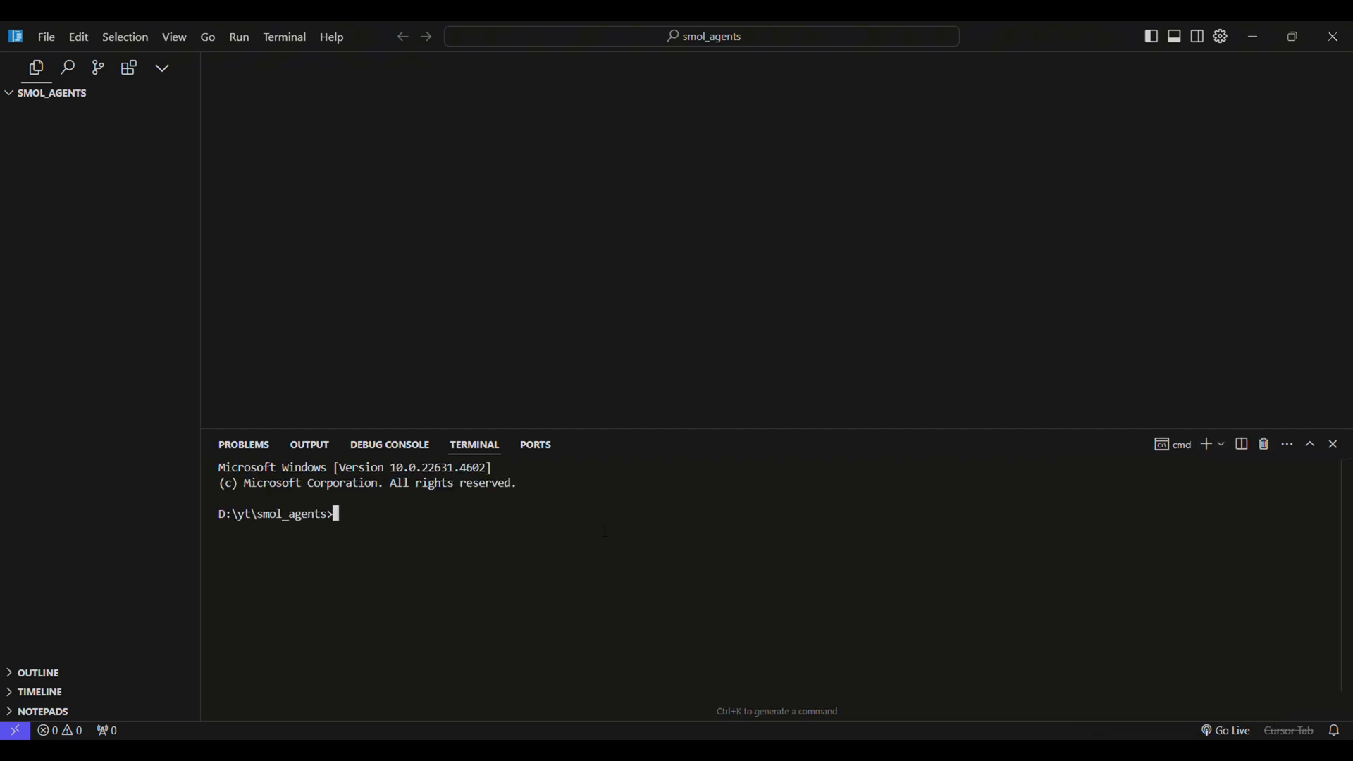
# Step: Create and activate a venv environment, then pip install smolagents into it
pyautogui.write('python -m venv venv')
pyautogui.write('venv\\Scripts\\activate')
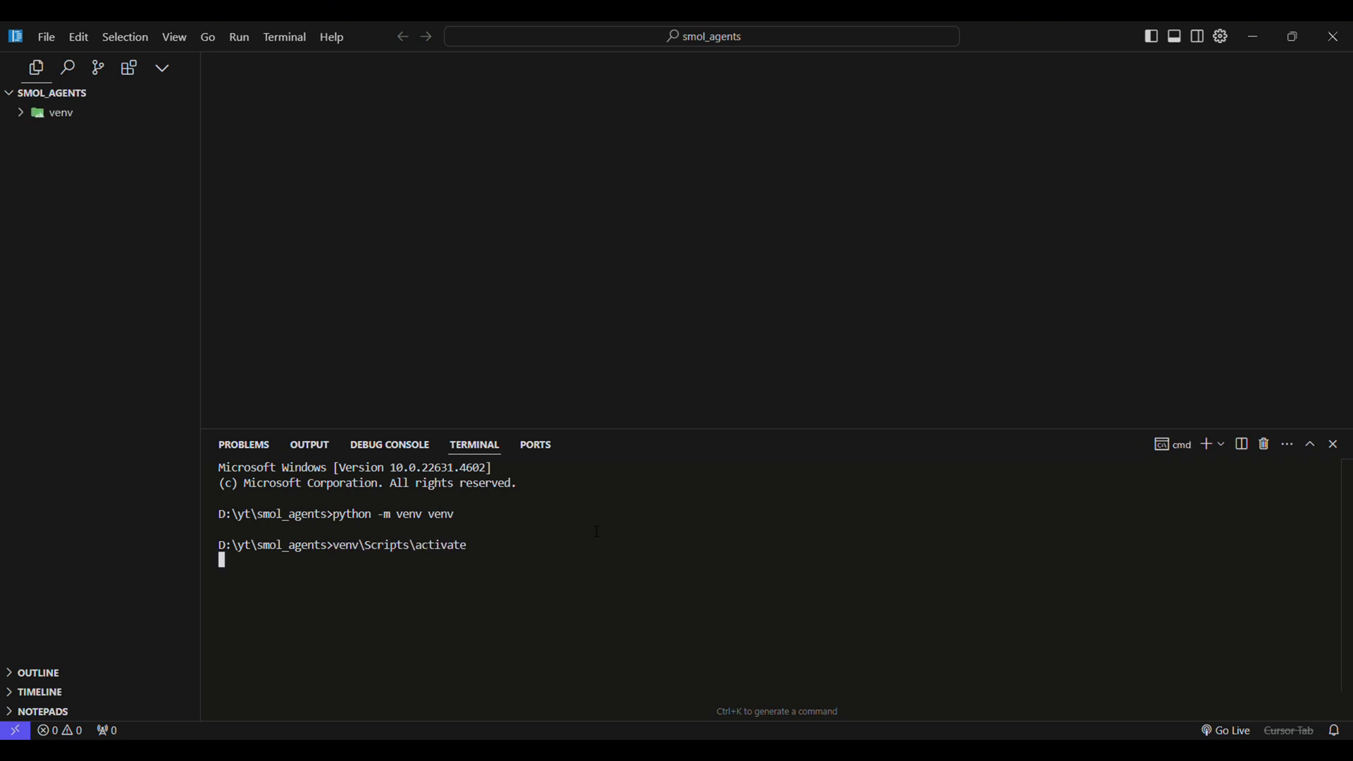
pyautogui.write('pip install smo')
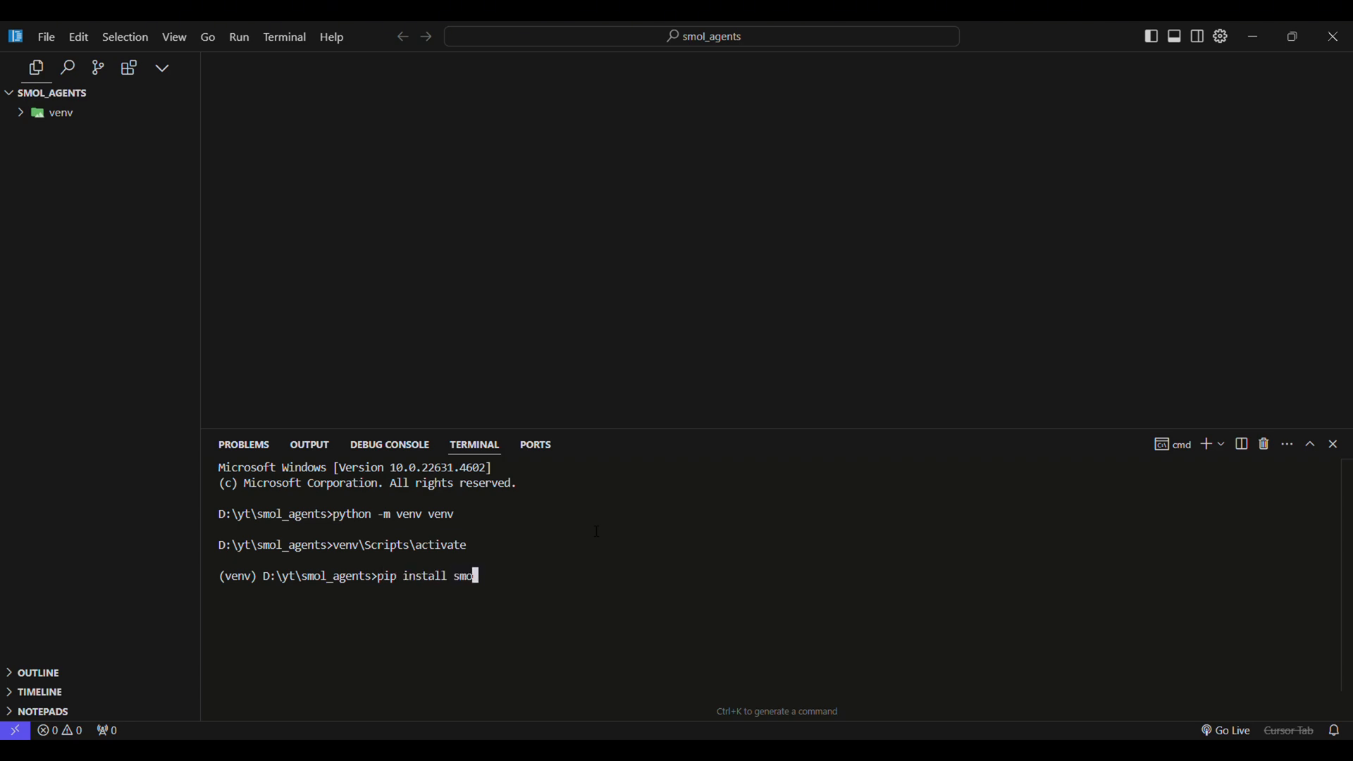
pyautogui.press('Return')
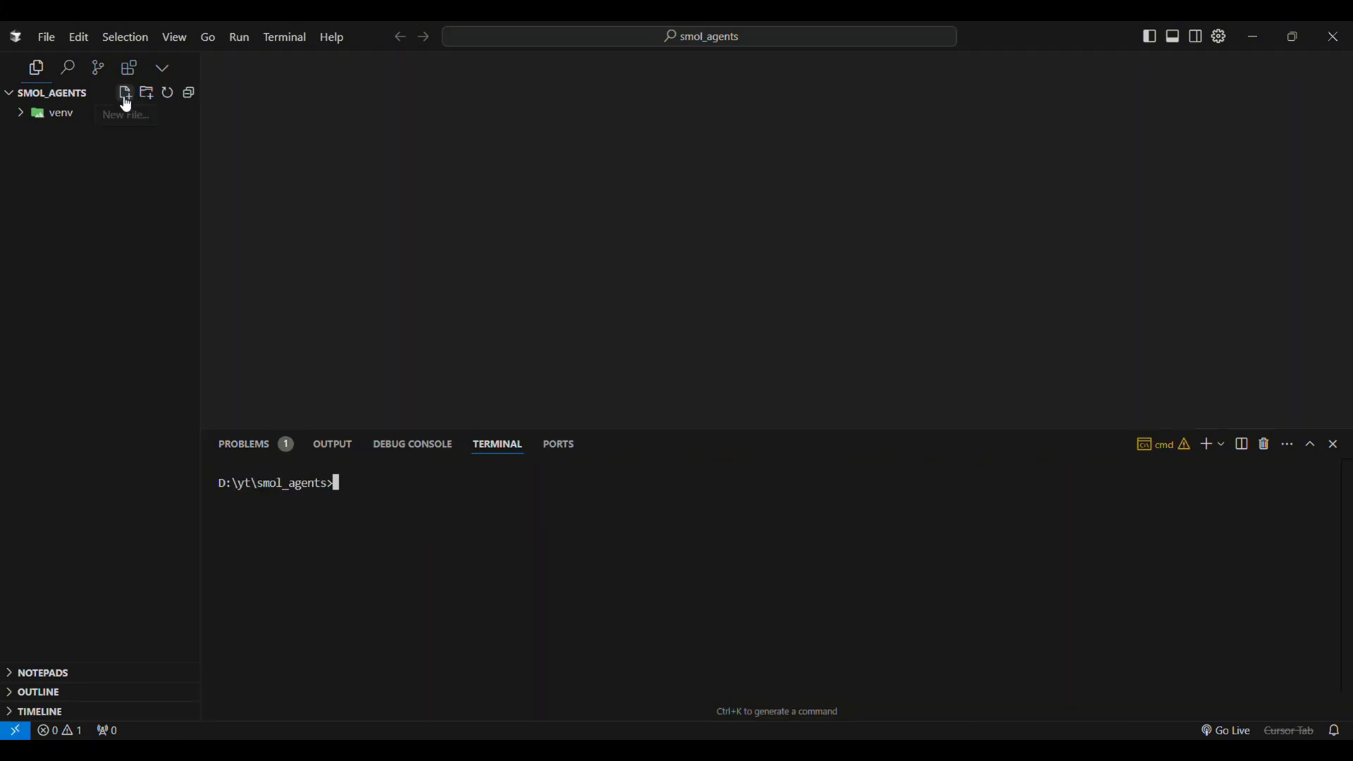
# Step: Create search_agent.py and a .env file holding an HF_TOKEN entry
pyautogui.click(124, 93)
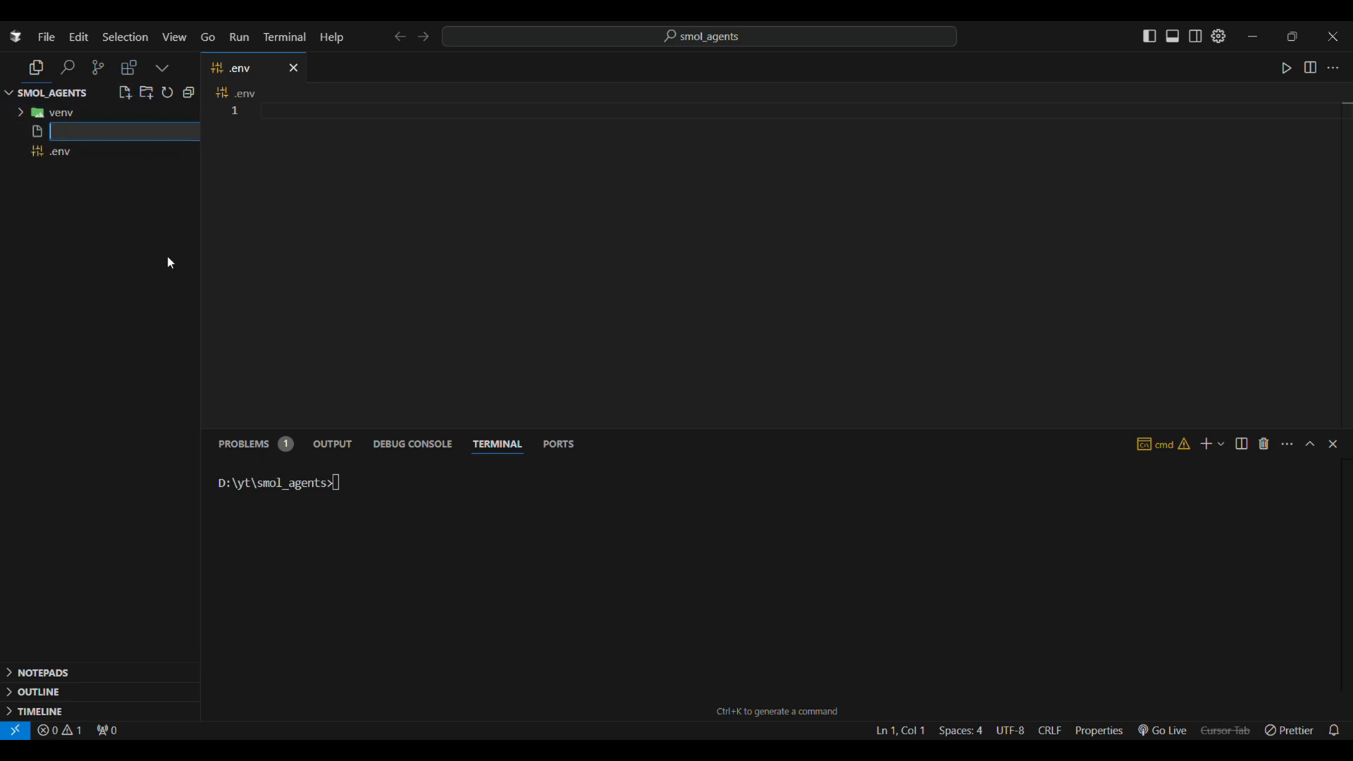
pyautogui.write('search_agent.py')
pyautogui.click(799, 110)
pyautogui.write('HF')
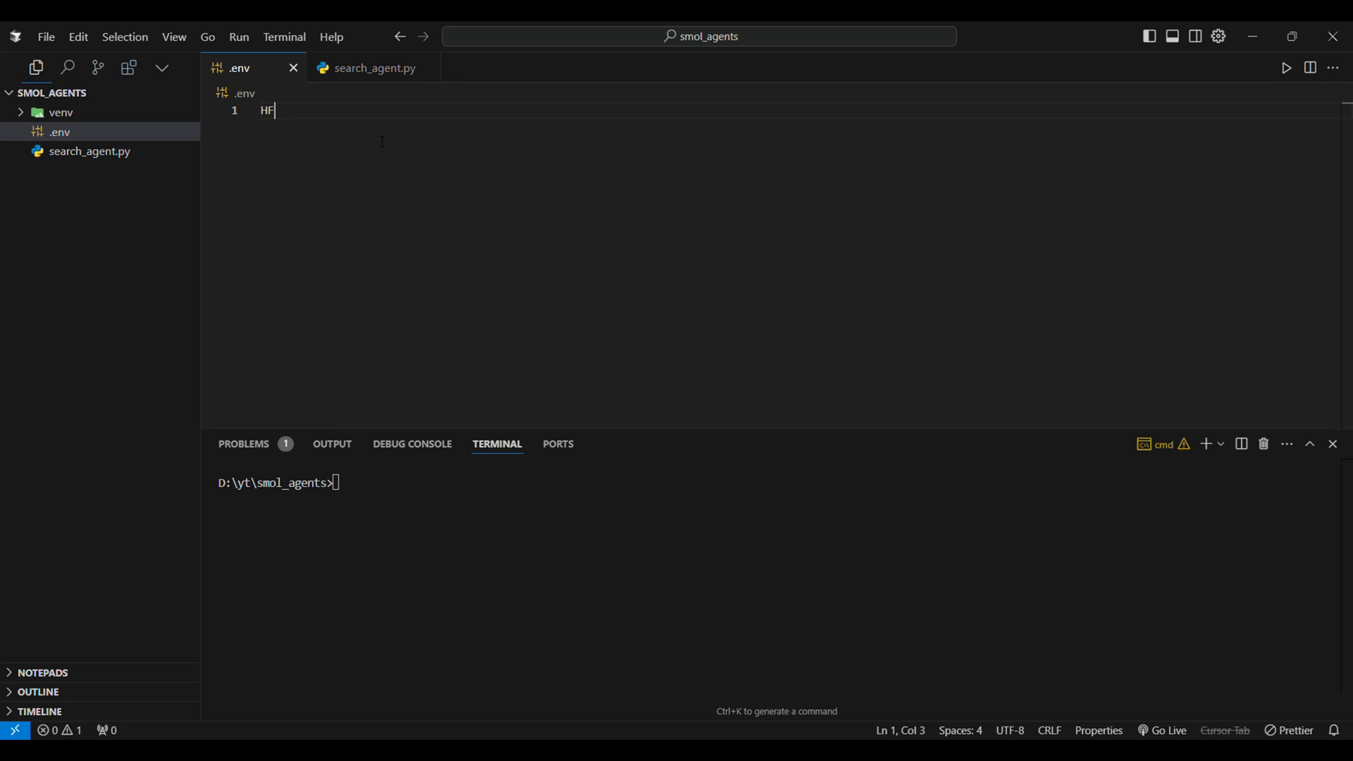
pyautogui.write('_TOKEN')
pyautogui.write('from')
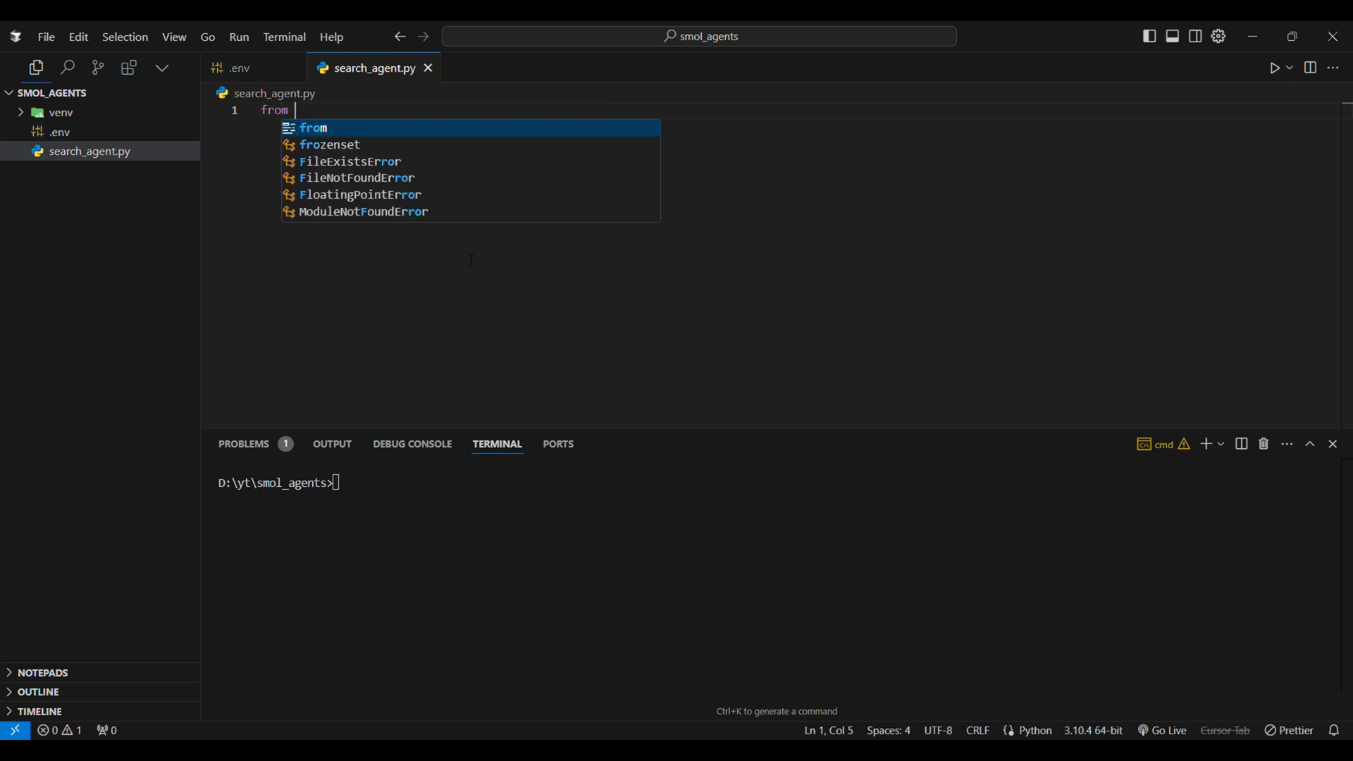
# Step: Import smolagents, build a CodeAgent with DuckDuckGoSearchTool and HfApiModel, and run the 100-mile BMW M5 question
pyautogui.write('smolagents import CodeAgent, DuckDuckGoSearcht')
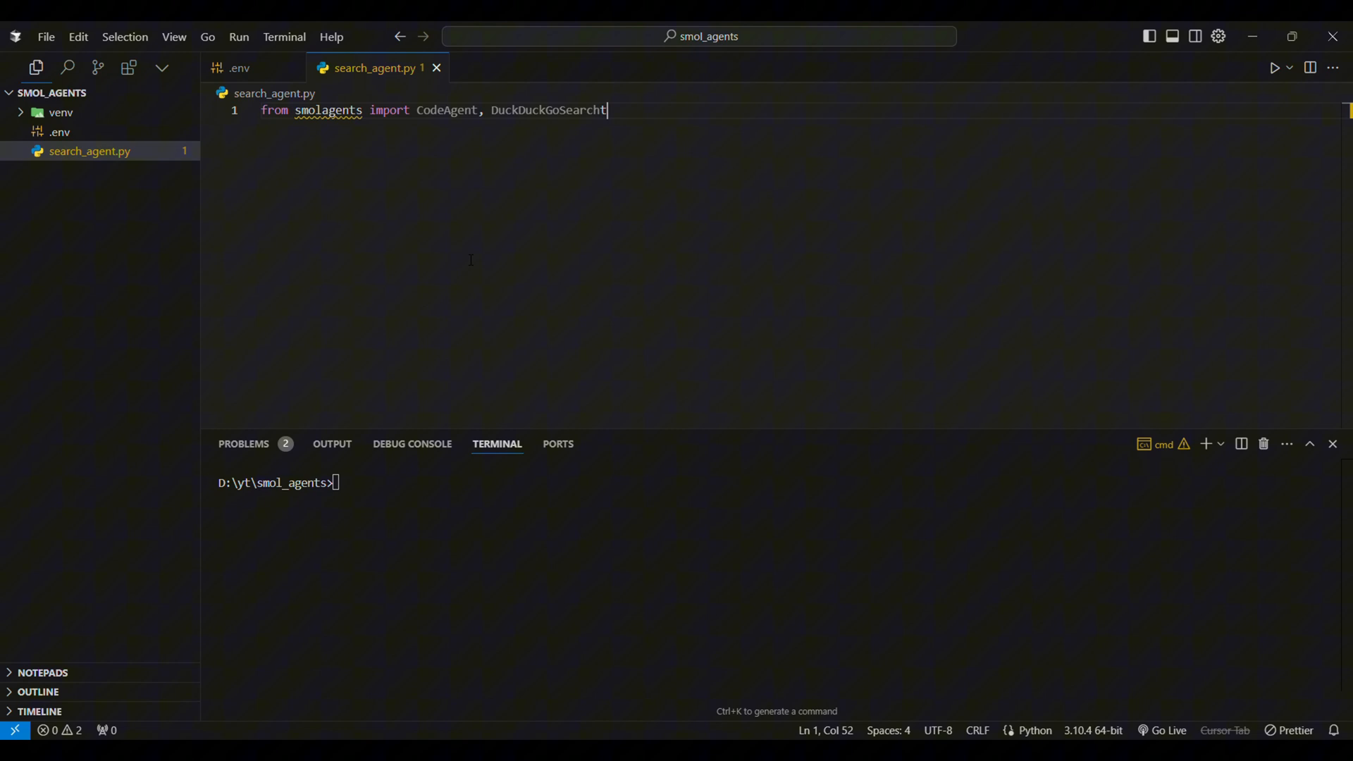
pyautogui.write('Tool, HfApiModel')
pyautogui.write('model =')
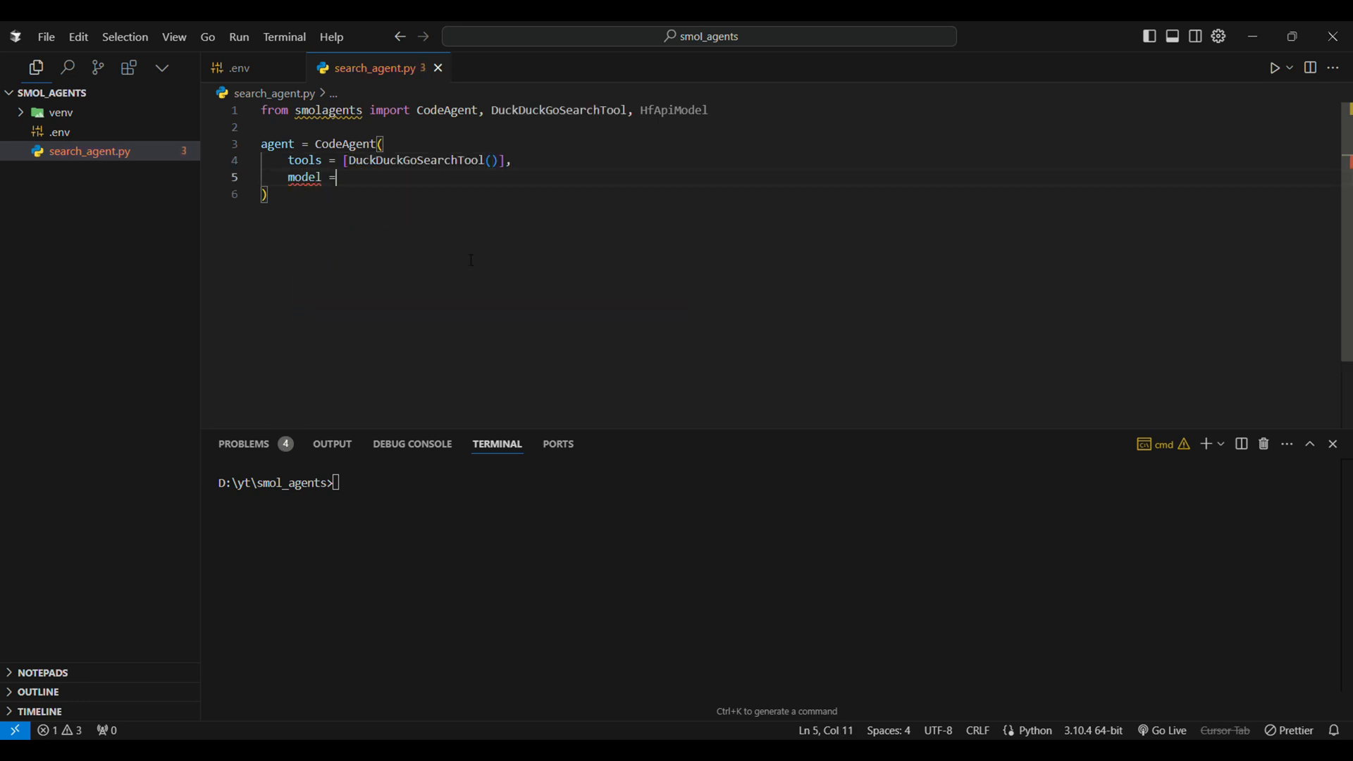
pyautogui.write('HfApiModel()')
pyautogui.write('agent.run')
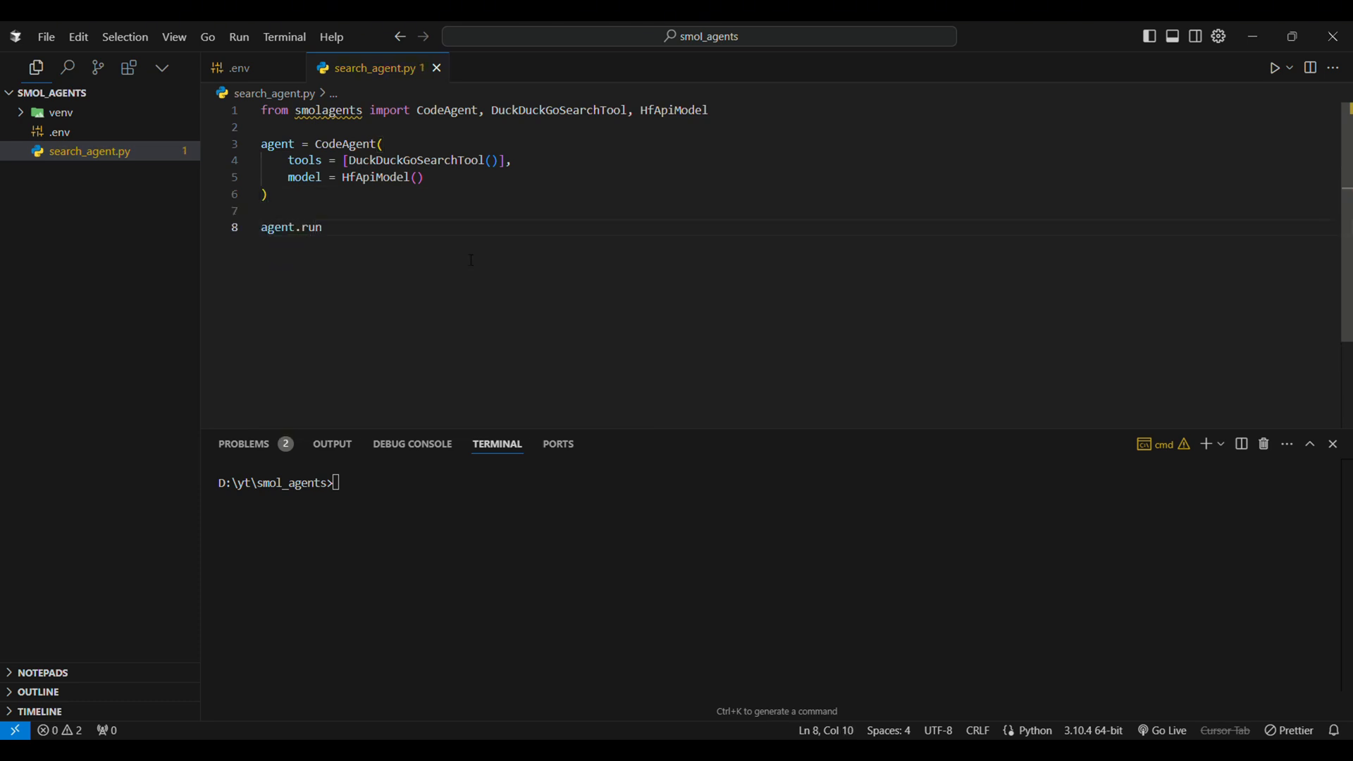
pyautogui.write('("How much time will it take to complete 100miles if I drive my stock BMW m5 comp at its top speed")')
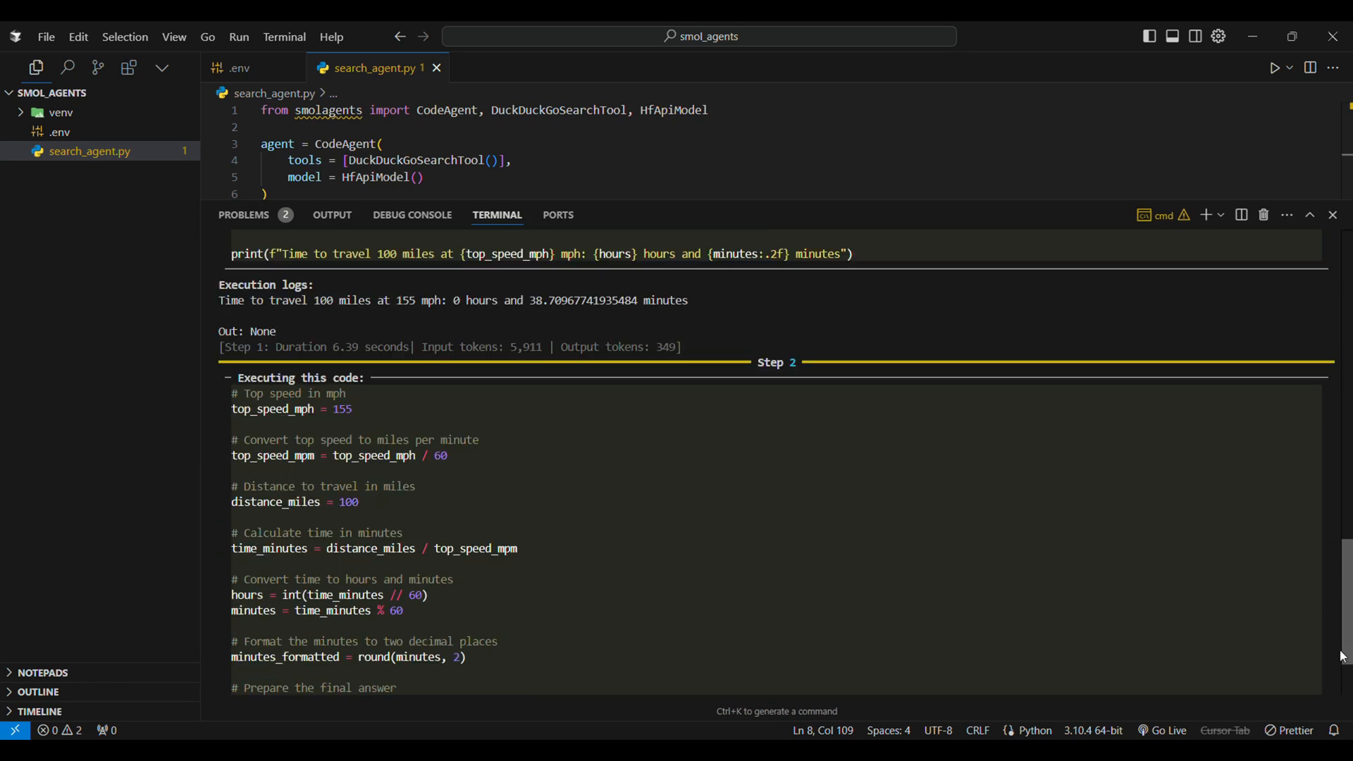
# Step: Scroll through the agent's output showing the Qwen2.5-Coder-32B model and M5 top-speed search results
pyautogui.scroll(-3)
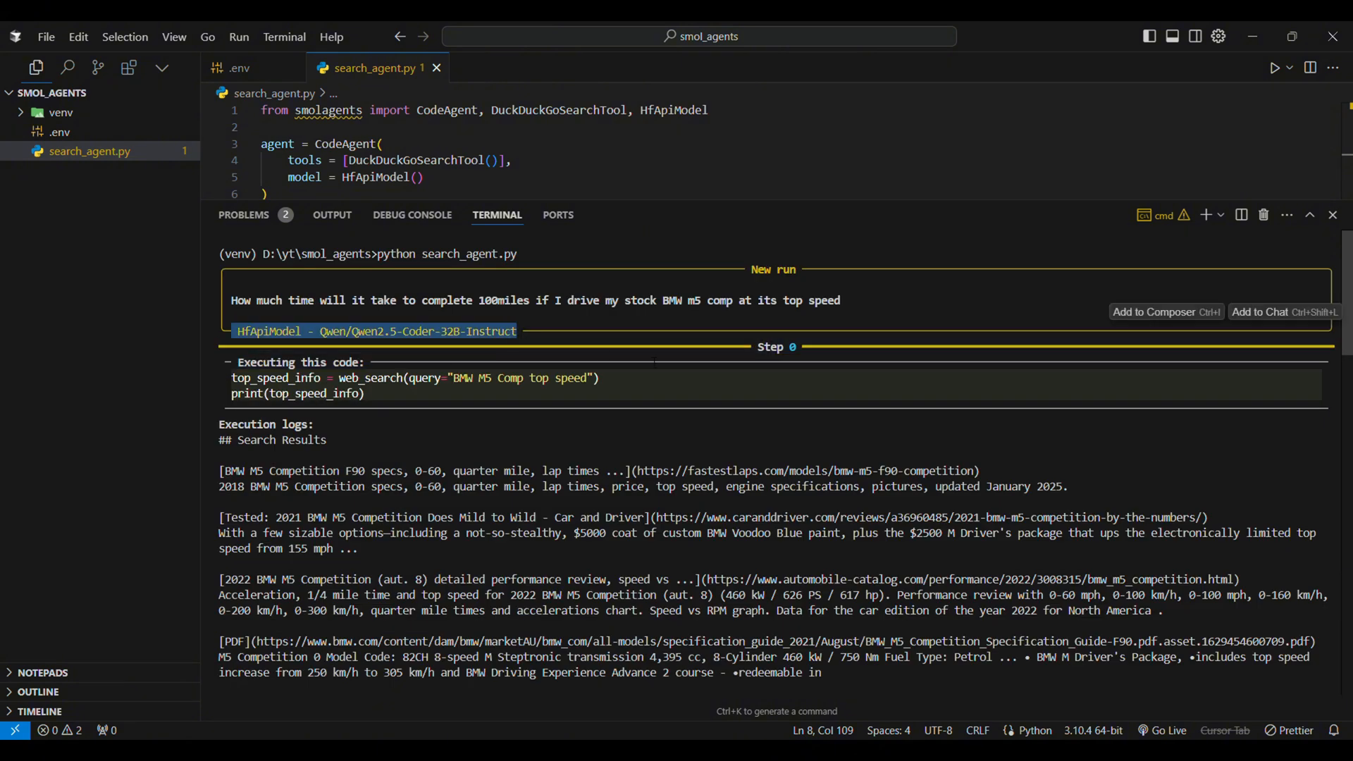
pyautogui.moveTo(1286, 214)
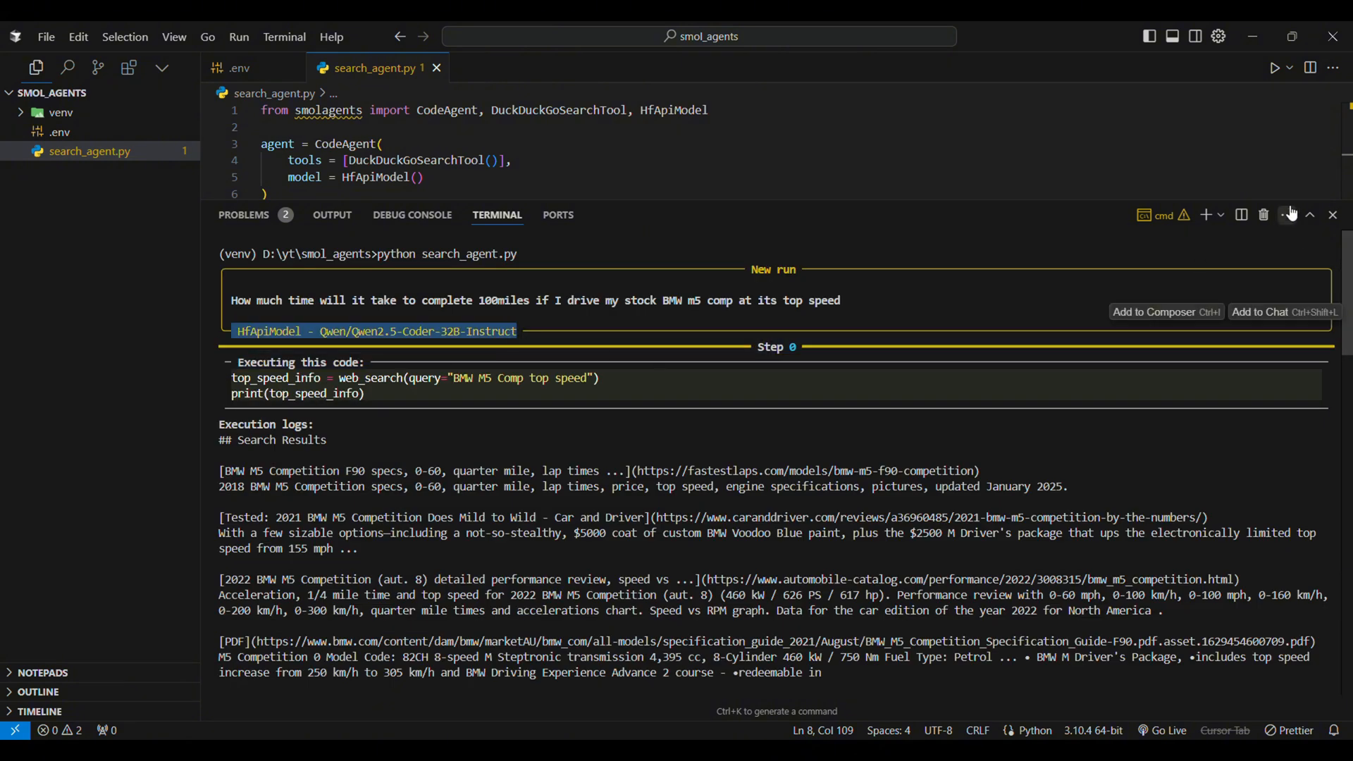